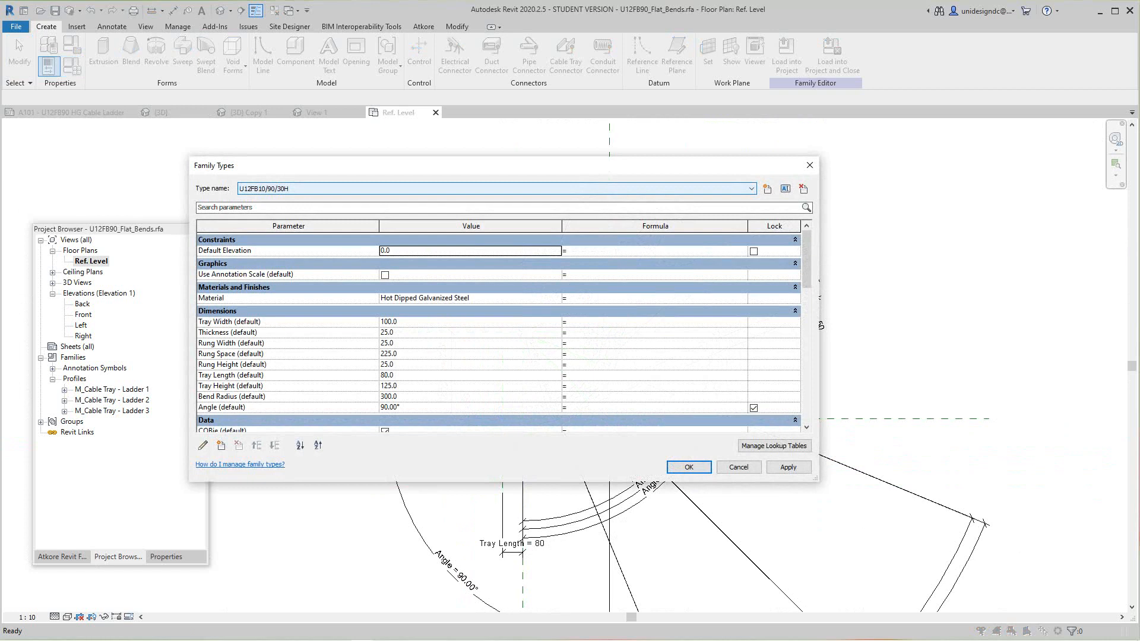
# Step: Flex the flat-bend family between the U12FB10/90/30H and U12FB70/90/30H width types
pyautogui.click(751, 189)
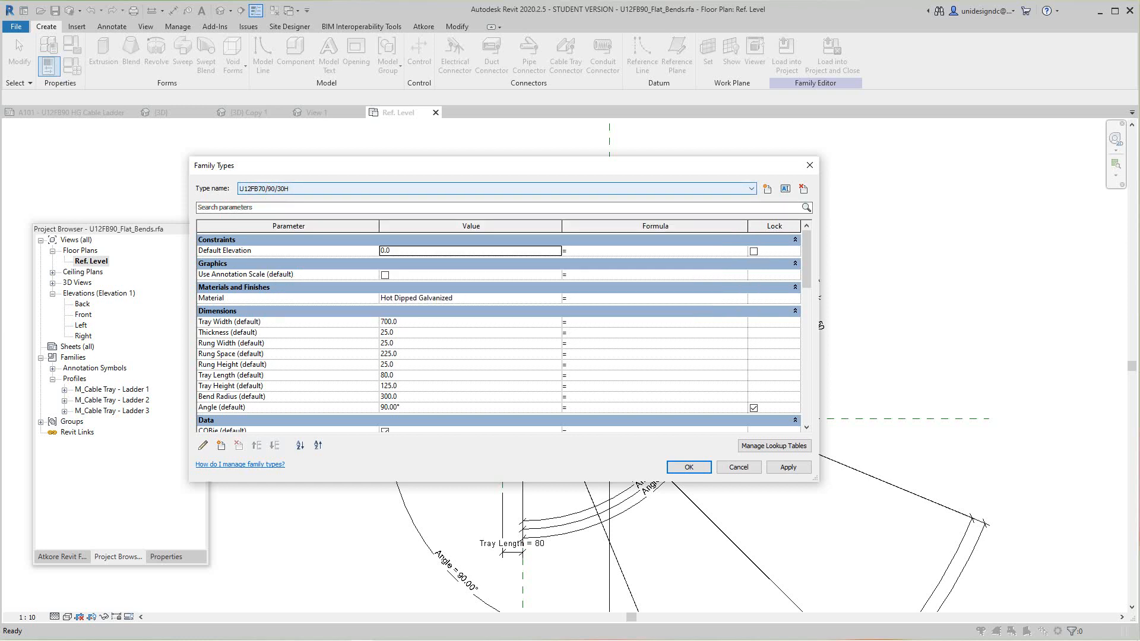
pyautogui.click(789, 467)
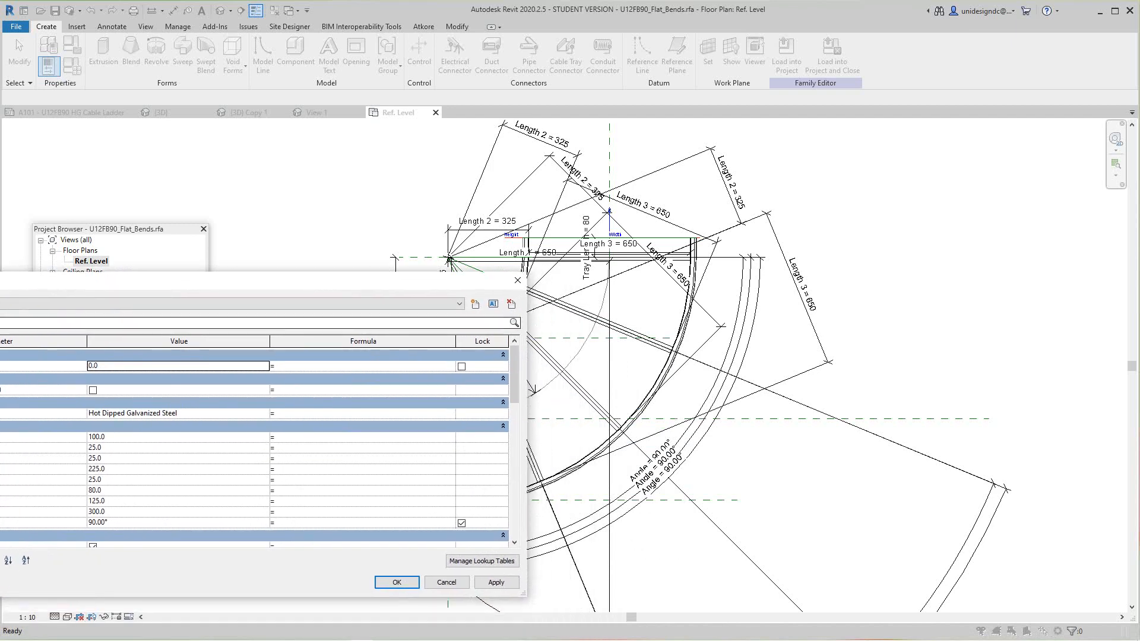
# Step: Accept the flexed type and bring up the U12FB90_HG_Cut_Sheet project
pyautogui.click(497, 583)
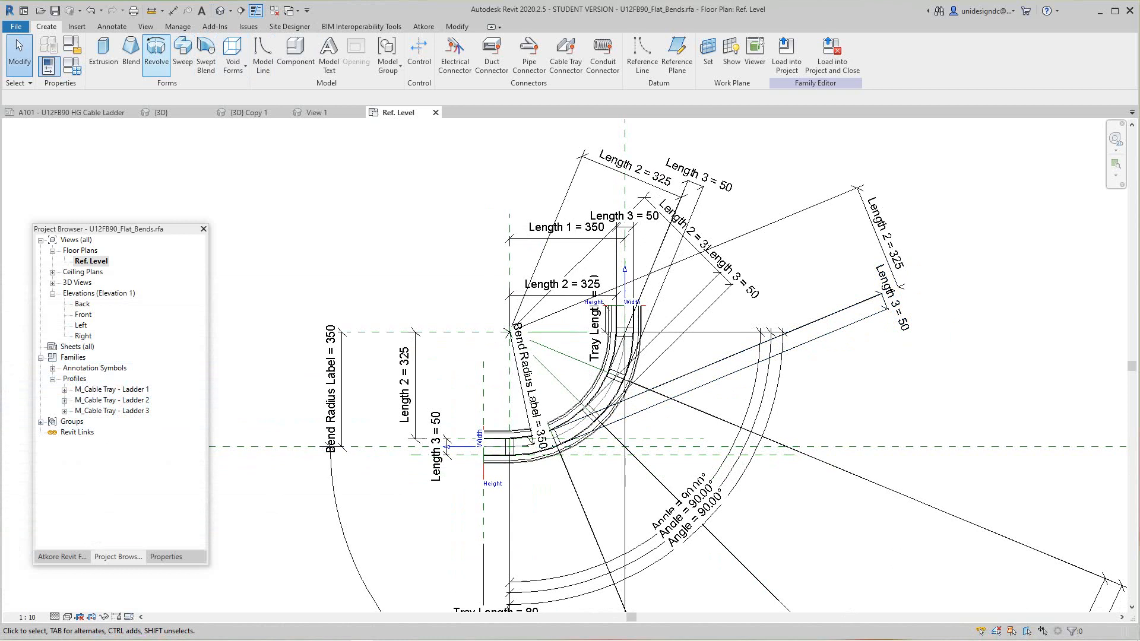
pyautogui.click(145, 26)
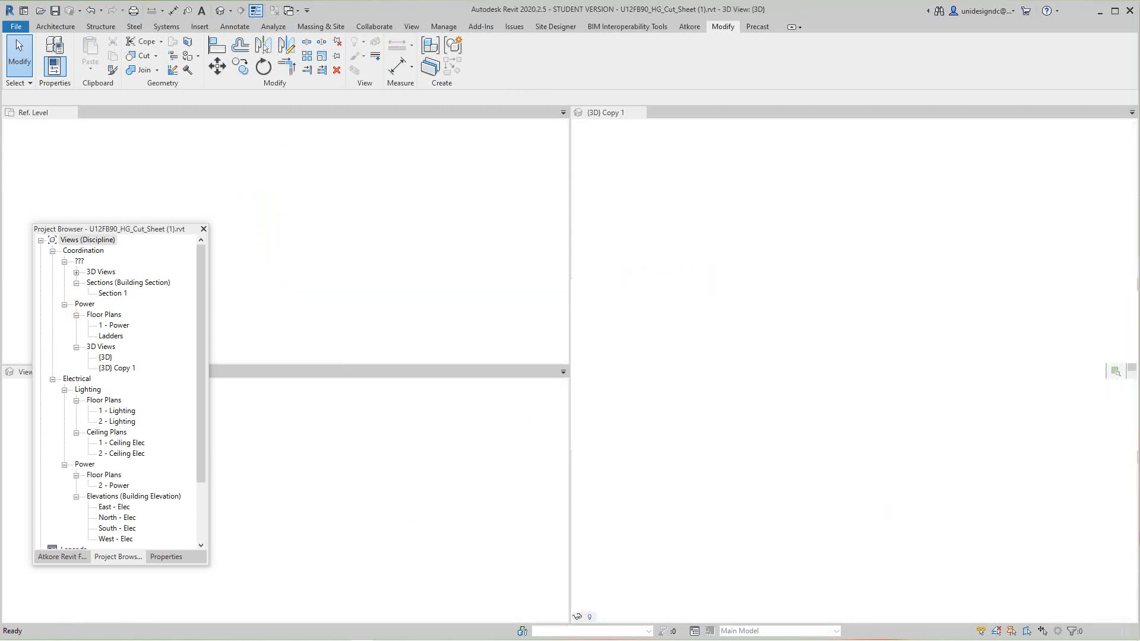
# Step: Tile the family's Ref. Level, 3D and A101 sheet views, then reopen Family Types
pyautogui.doubleClick(119, 367)
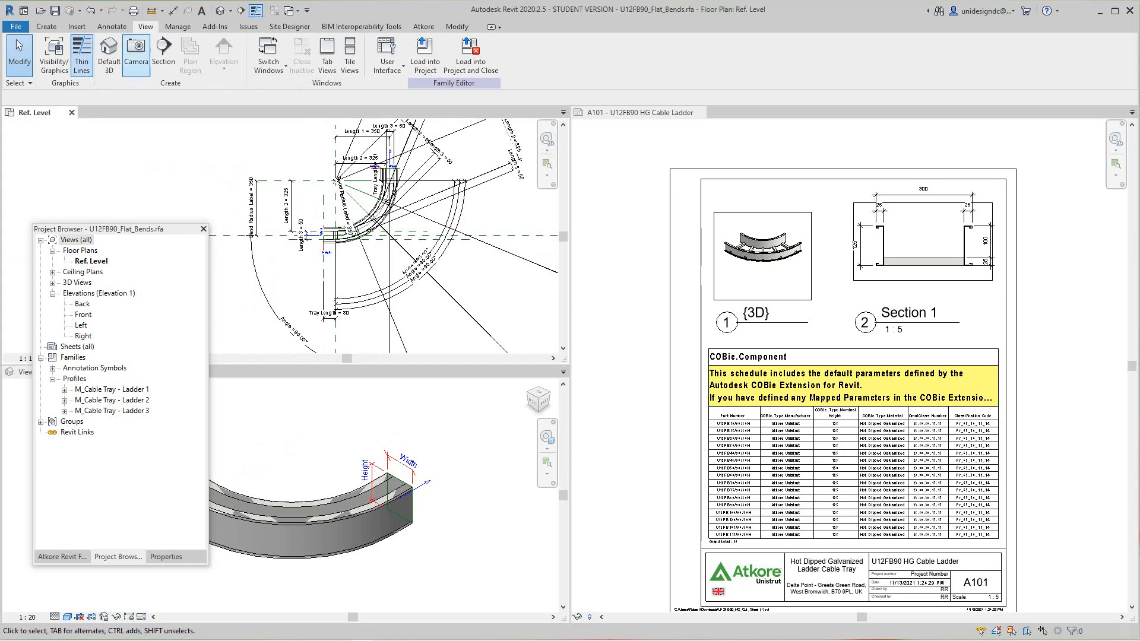
pyautogui.click(45, 26)
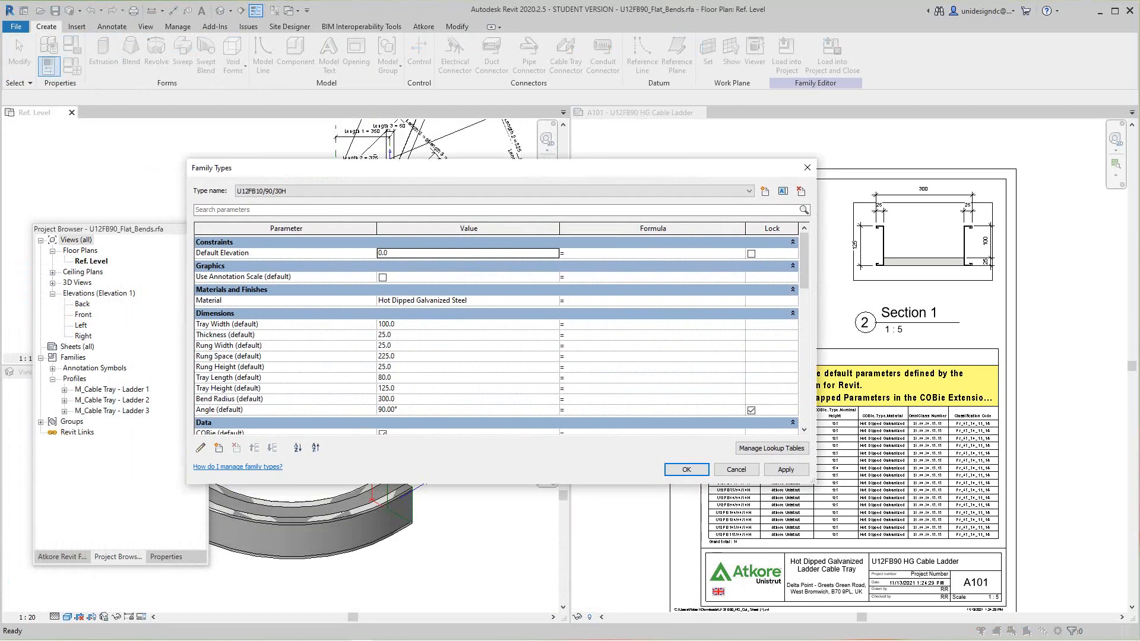
# Step: Review the Data, Other and Identity Data parameters, opening the Unistrut URL page
pyautogui.scroll(-3)
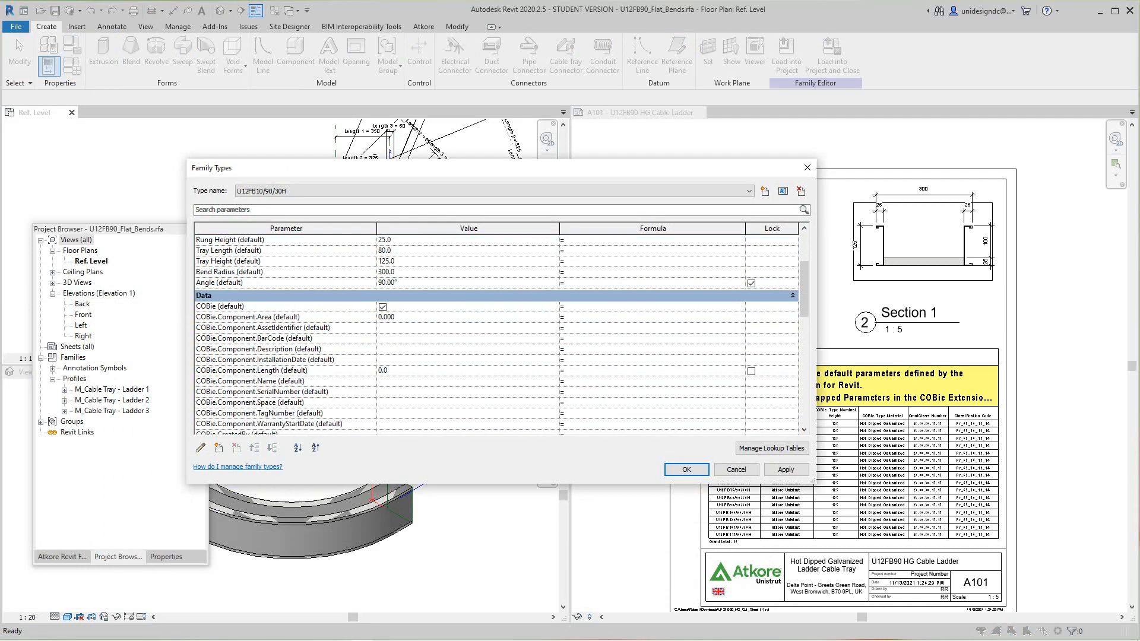
pyautogui.scroll(-3)
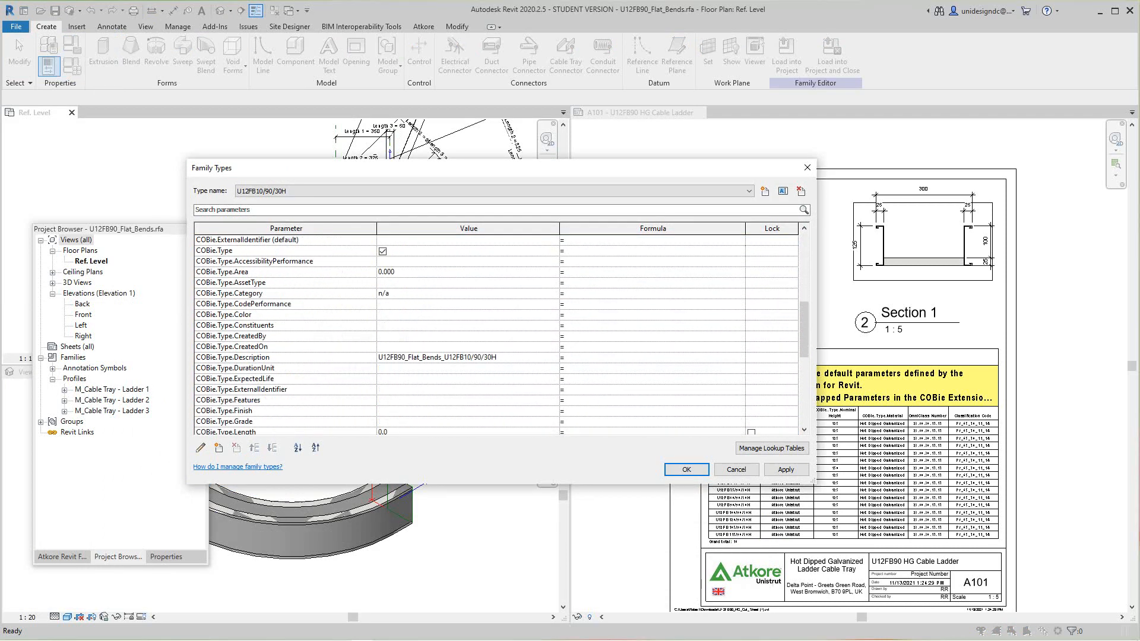
pyautogui.scroll(-3)
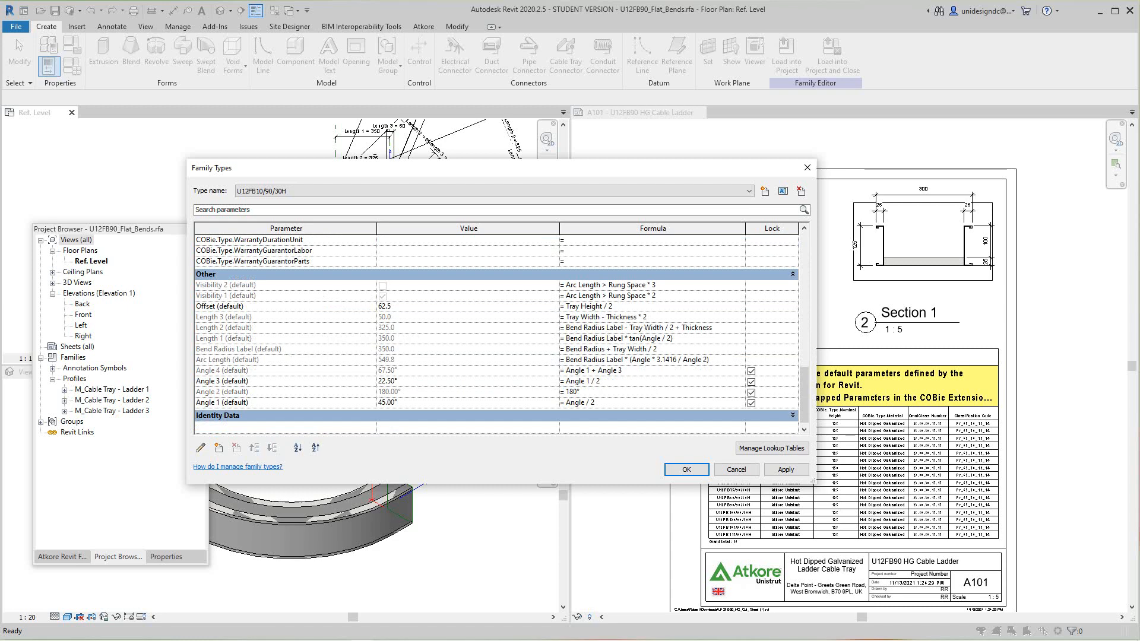
pyautogui.scroll(-3)
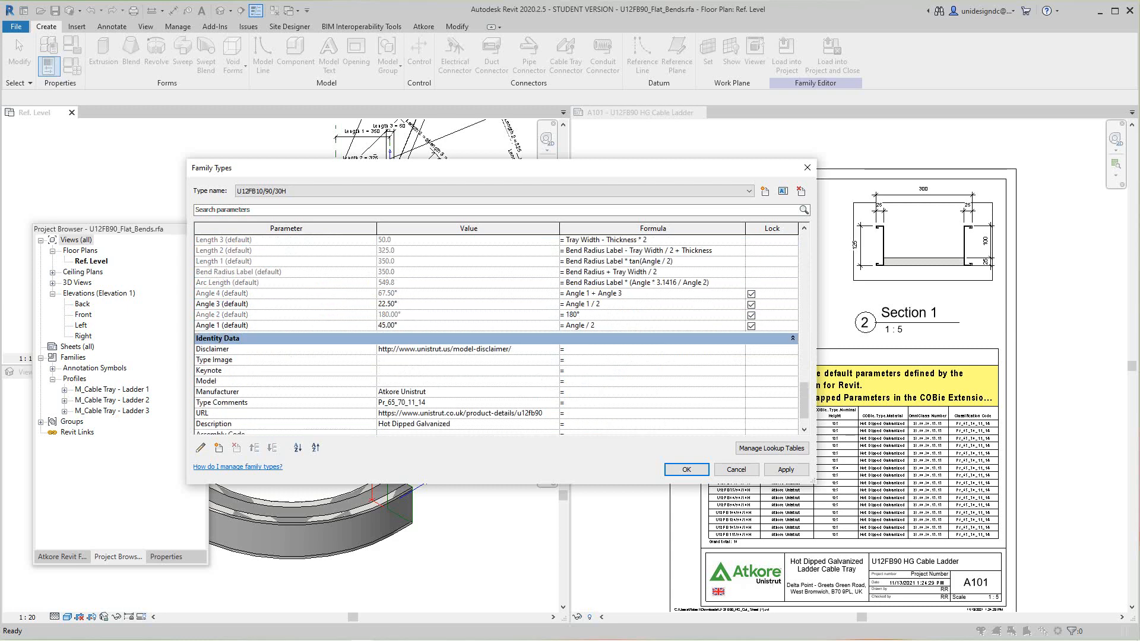
pyautogui.scroll(-3)
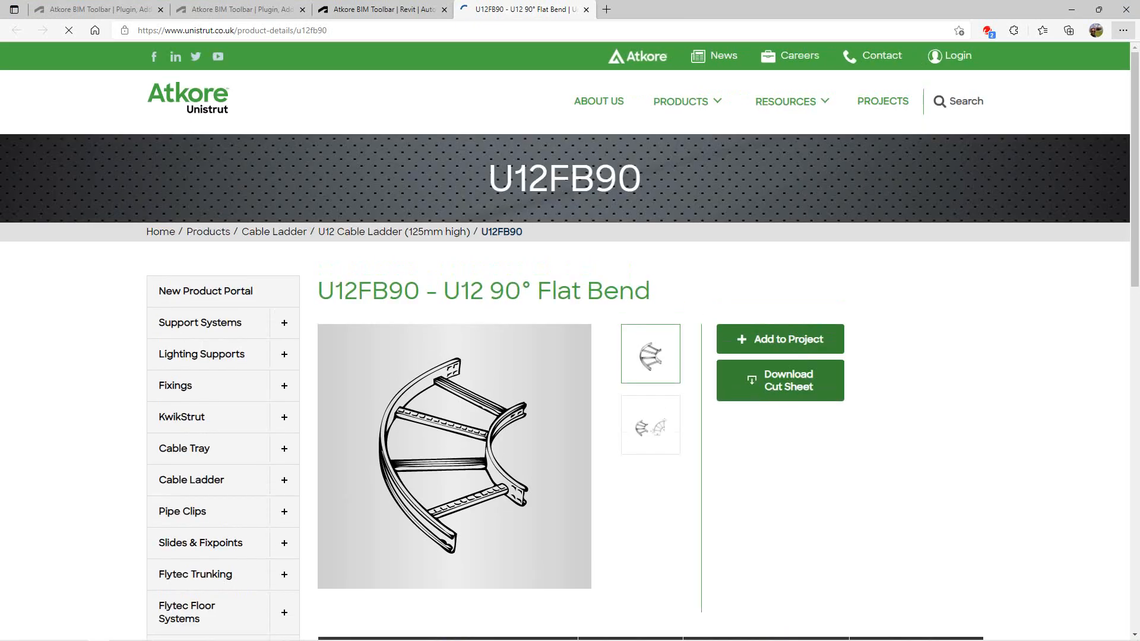
# Step: Check the U12FB90 Part No. widths table, then return to Revit's Family Types
pyautogui.scroll(-3)
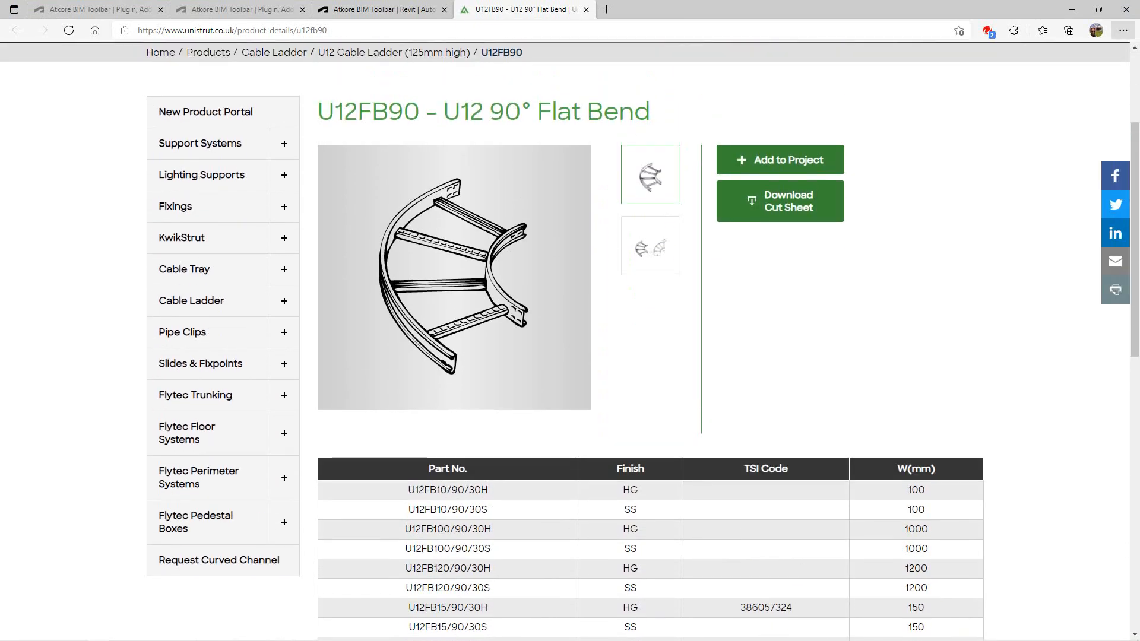
pyautogui.scroll(-3)
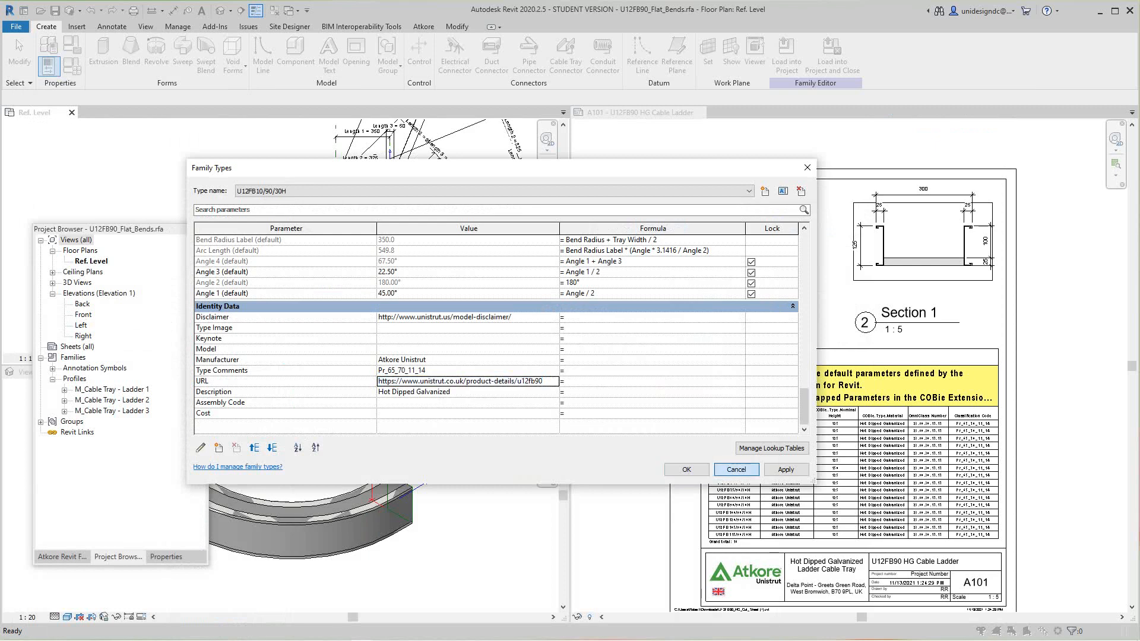
# Step: Close Family Types and the family, answer the save prompt, and show sheet A101
pyautogui.click(736, 470)
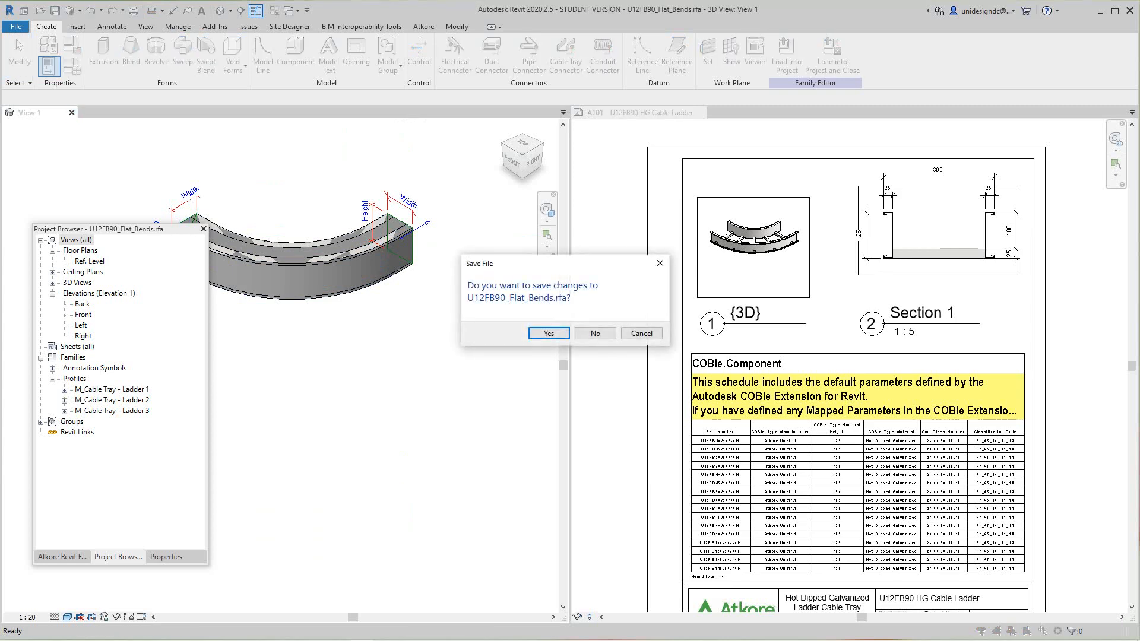
pyautogui.click(548, 333)
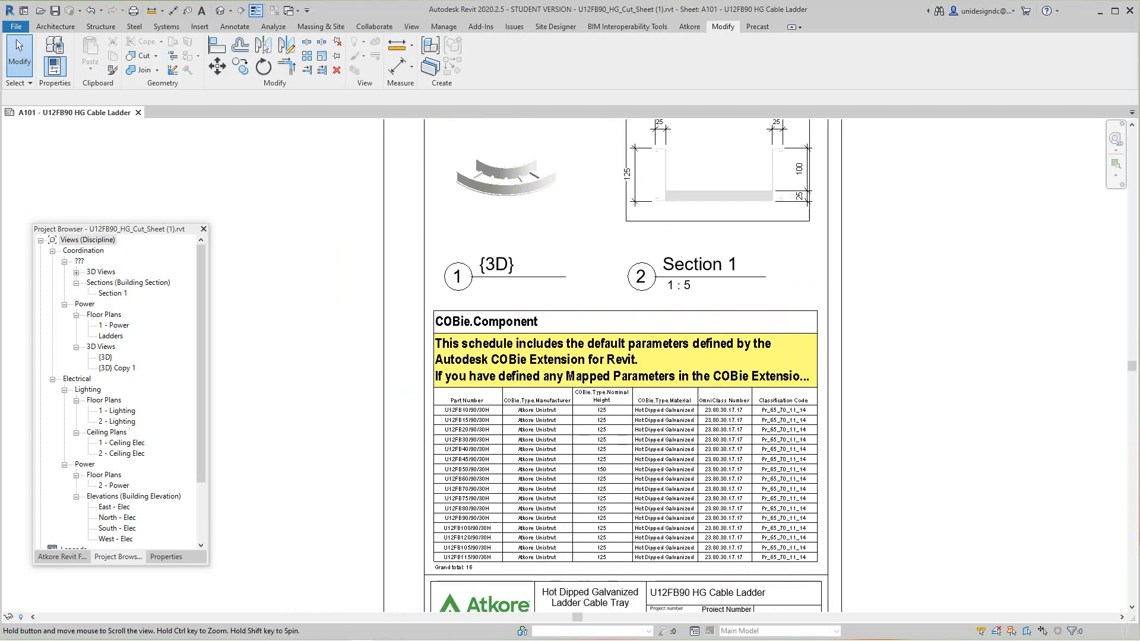
# Step: Zoom out on sheet A101 and open the 1 - Power floor plan
pyautogui.scroll(-3)
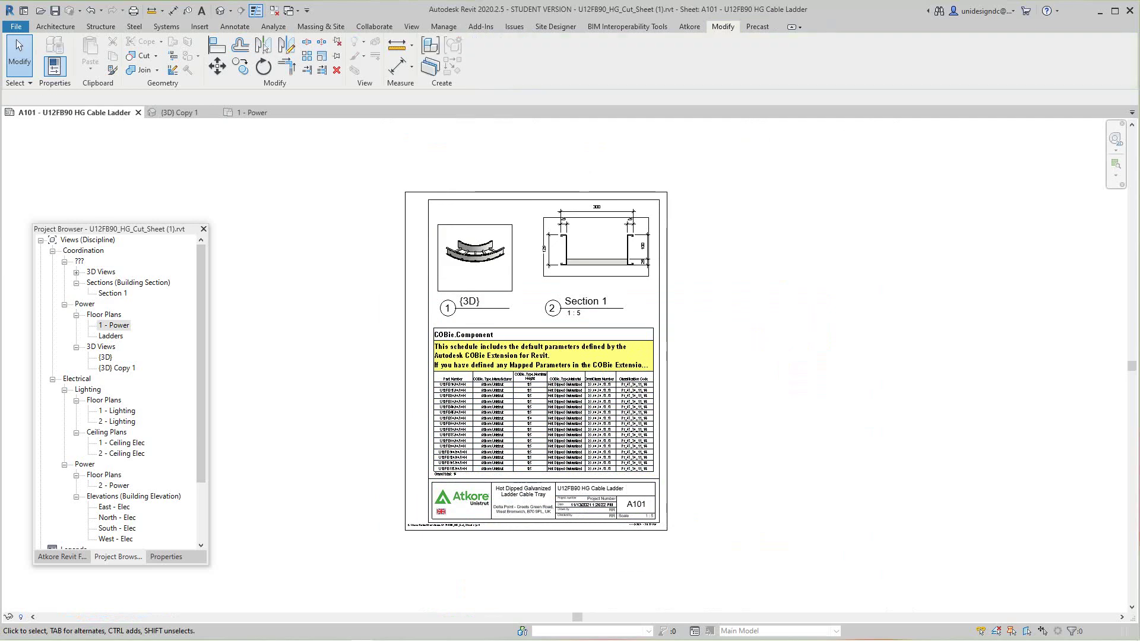
pyautogui.doubleClick(119, 368)
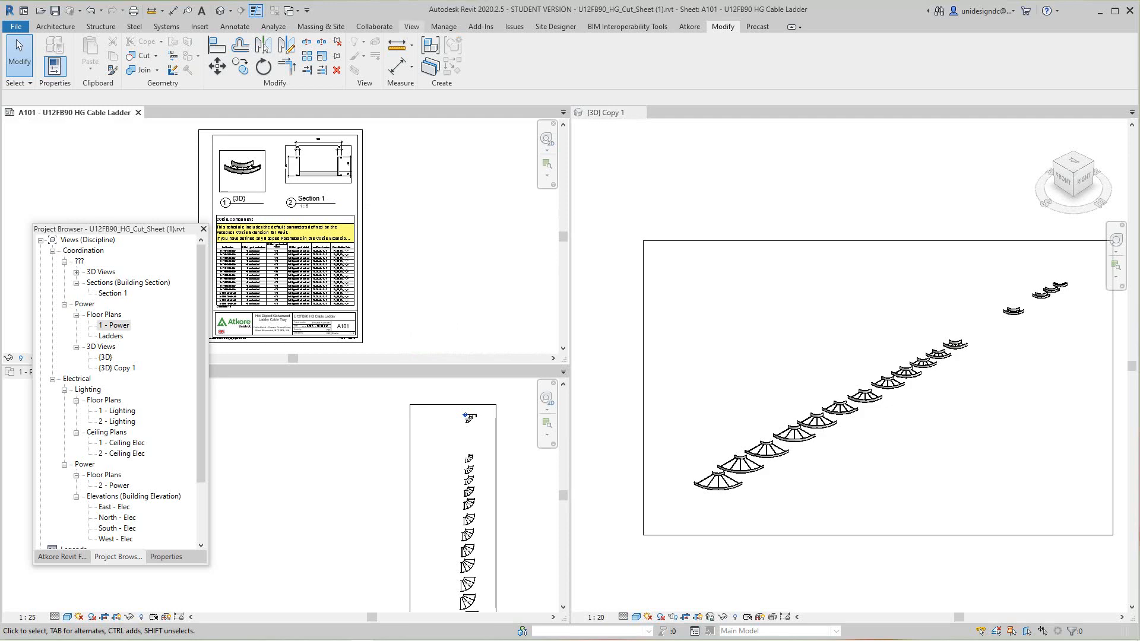
# Step: Tile the Power plan, 3D view and A101 schedule, then select the U12FB120/90/30H fitting
pyautogui.click(412, 26)
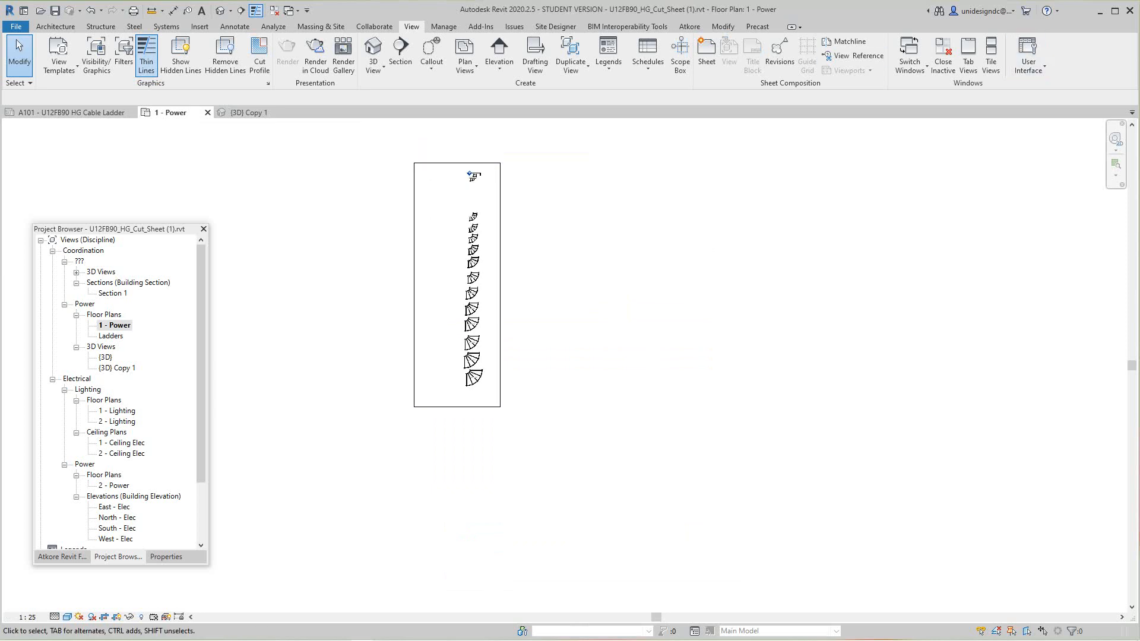
pyautogui.click(991, 54)
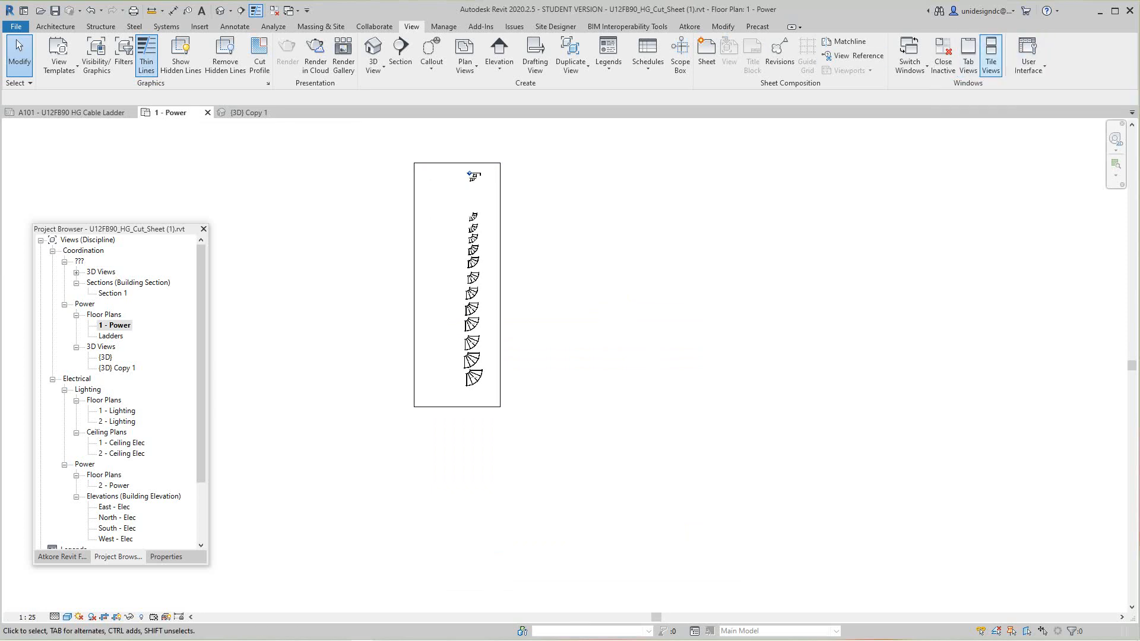
pyautogui.click(991, 51)
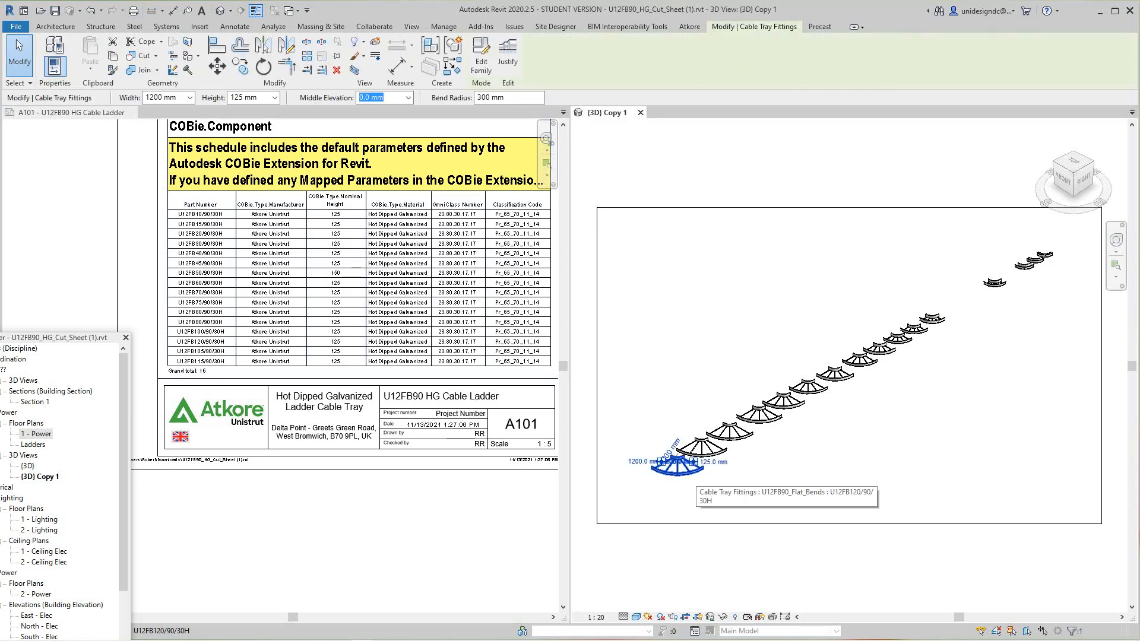
# Step: Delete the widest bends so the A101 schedule drops to eight, then edit the family's types
pyautogui.click(411, 26)
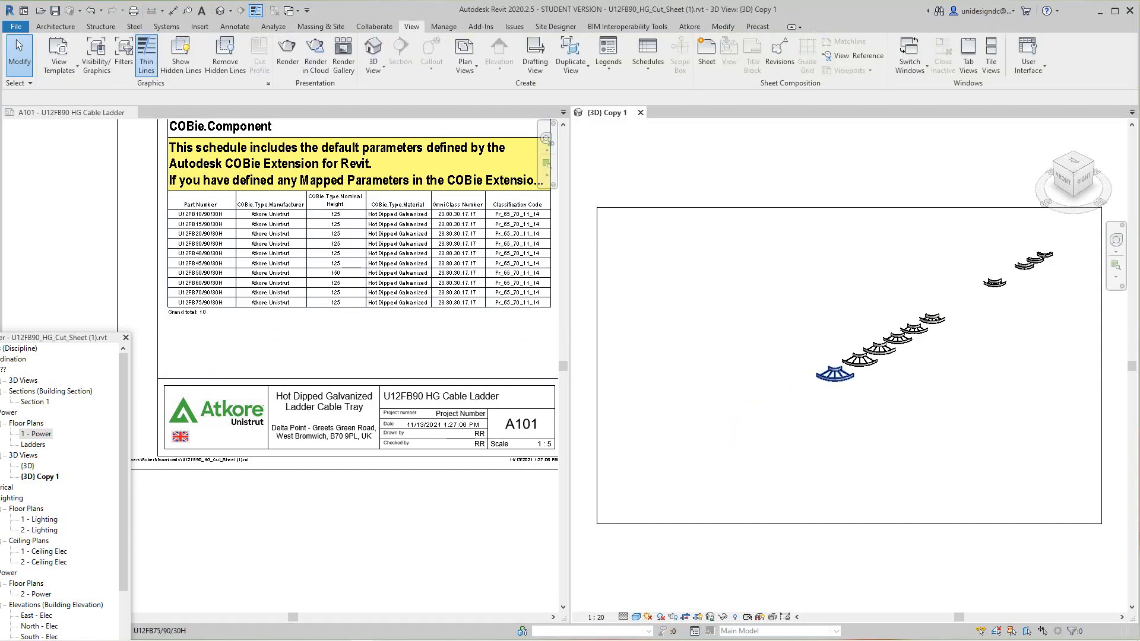
pyautogui.click(877, 349)
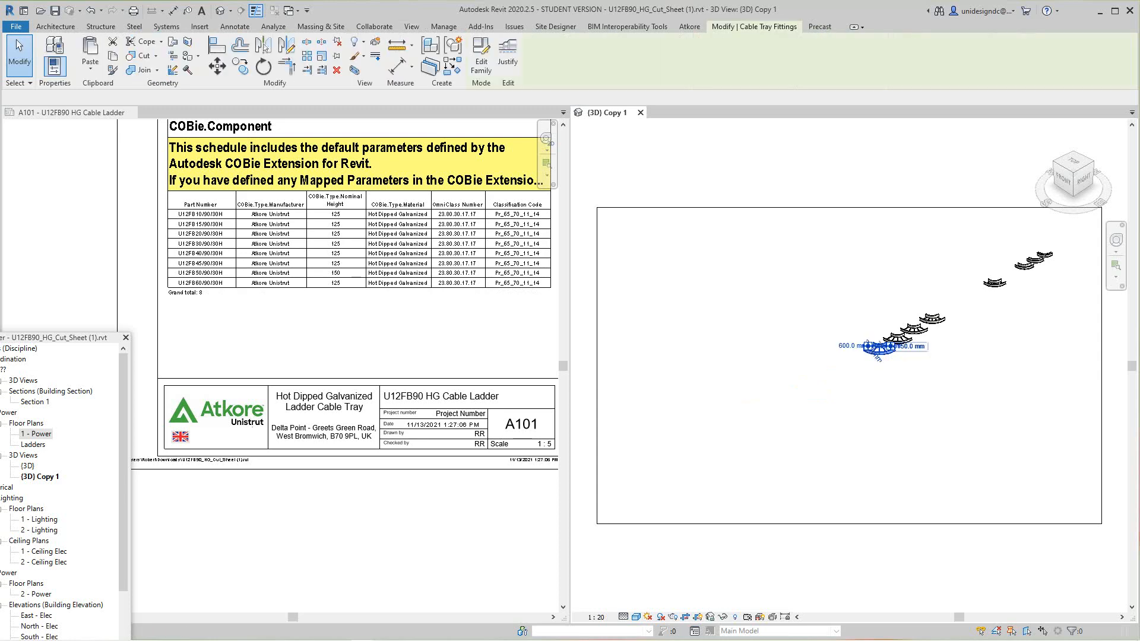
pyautogui.click(411, 26)
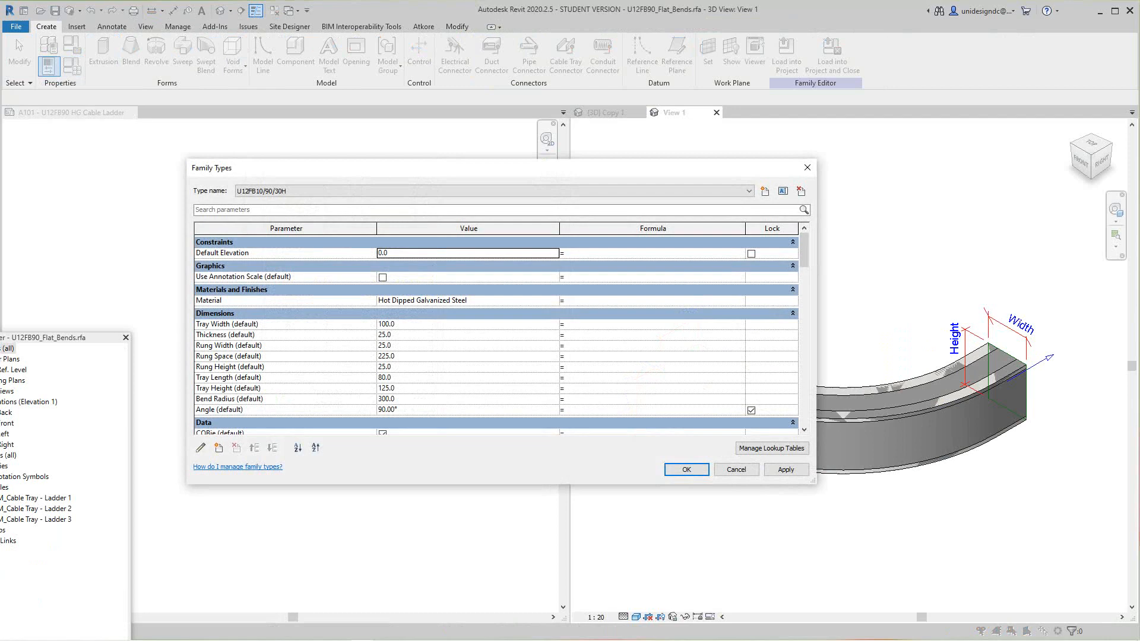
# Step: Scroll to Identity Data and reopen the Unistrut U12FB90 product page in Edge
pyautogui.scroll(-3)
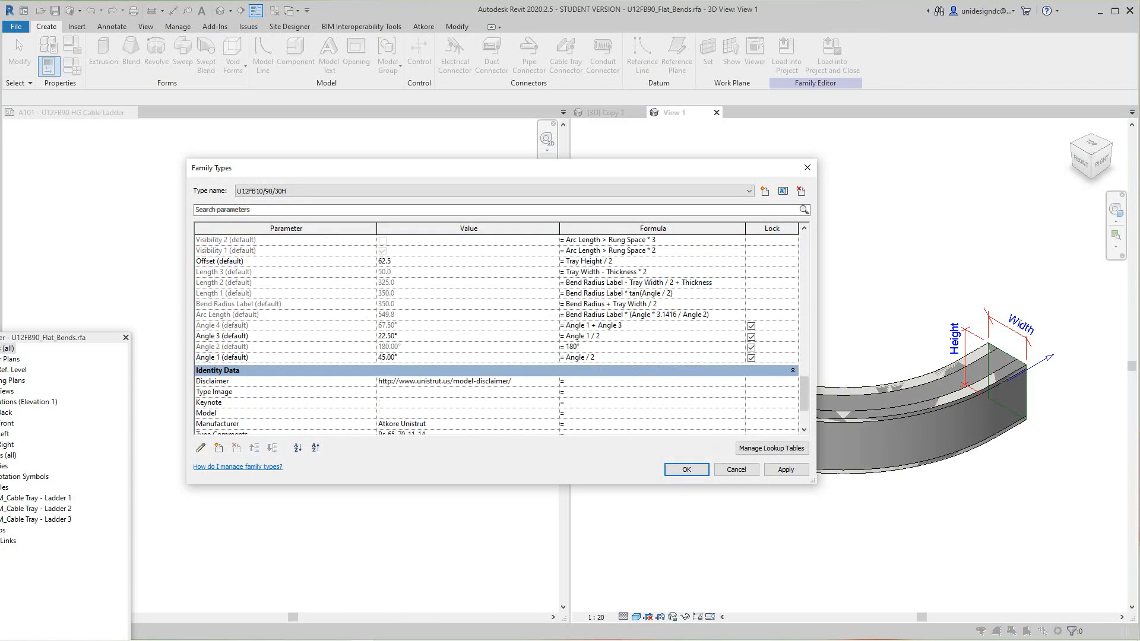
pyautogui.scroll(-3)
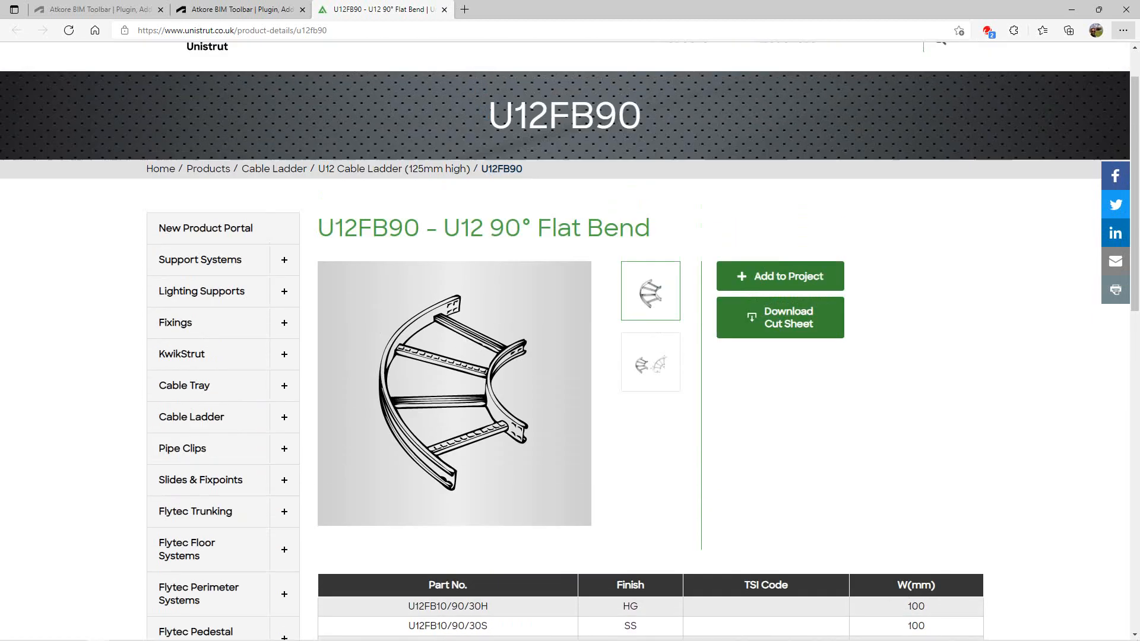
# Step: Review the Unistrut page's Part No. table, then confirm Revit's Family Types with OK
pyautogui.scroll(-3)
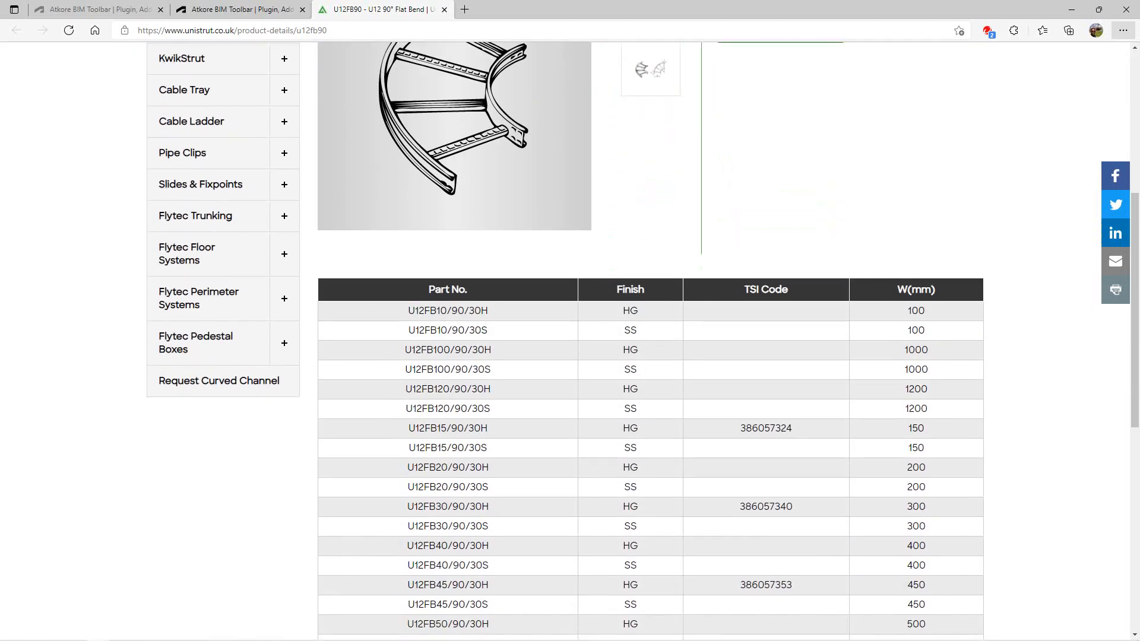
pyautogui.scroll(-3)
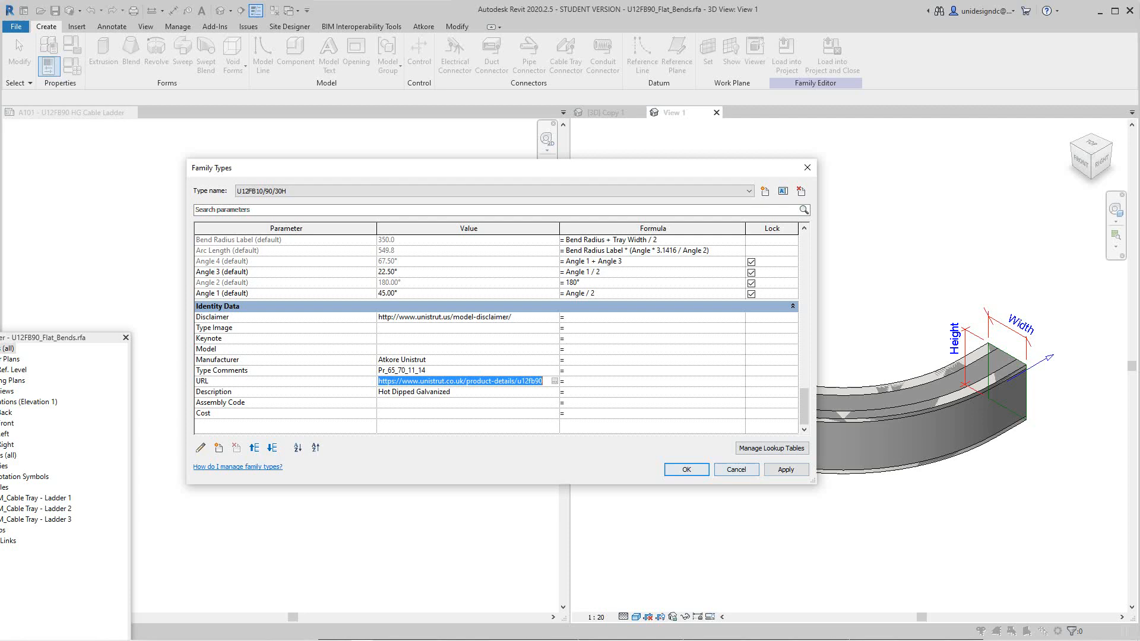
pyautogui.click(686, 469)
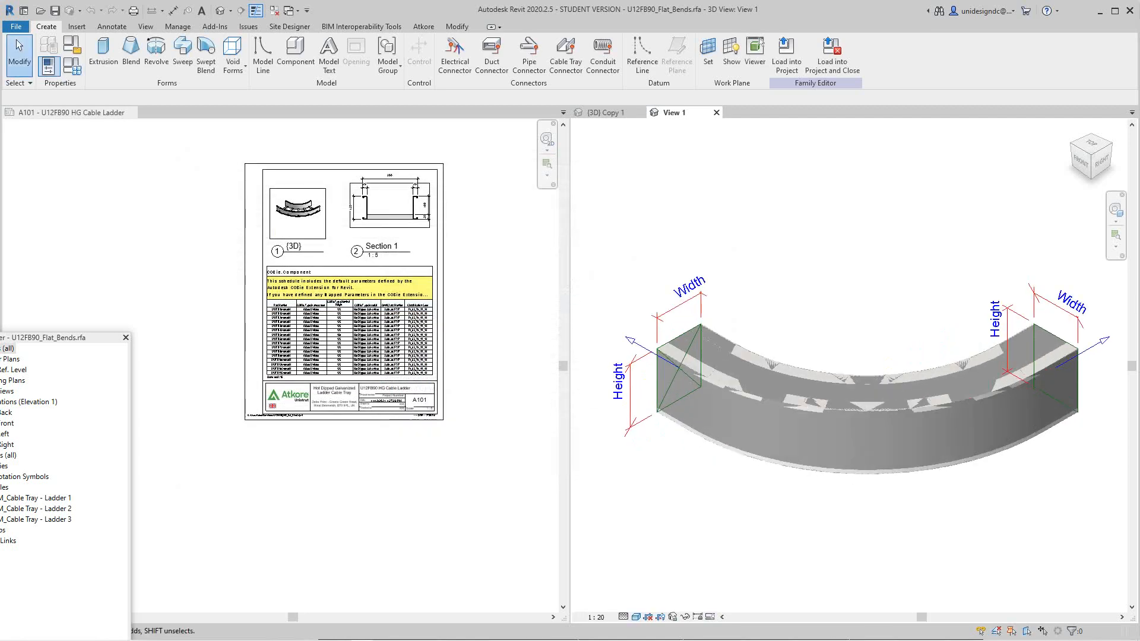